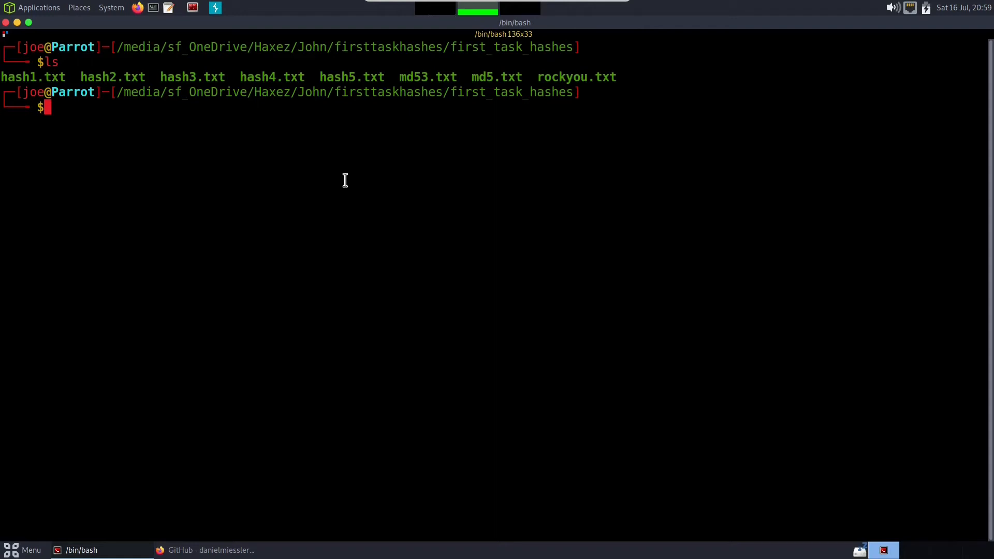
Step: Print hash1.txt and select its hash c7561db7a418dd39b2201dfe110ab4a4 for copying
type("cat has")
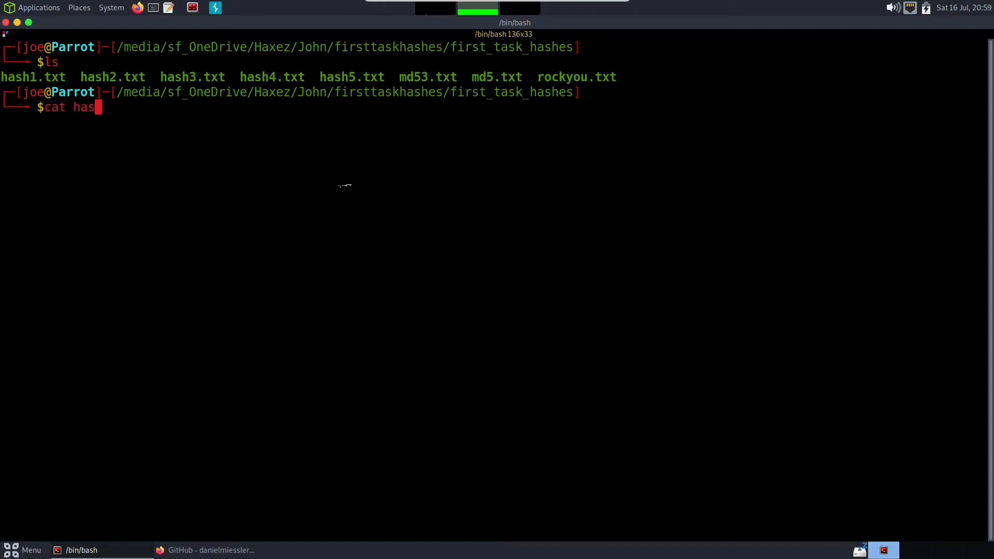
type("h1.txt")
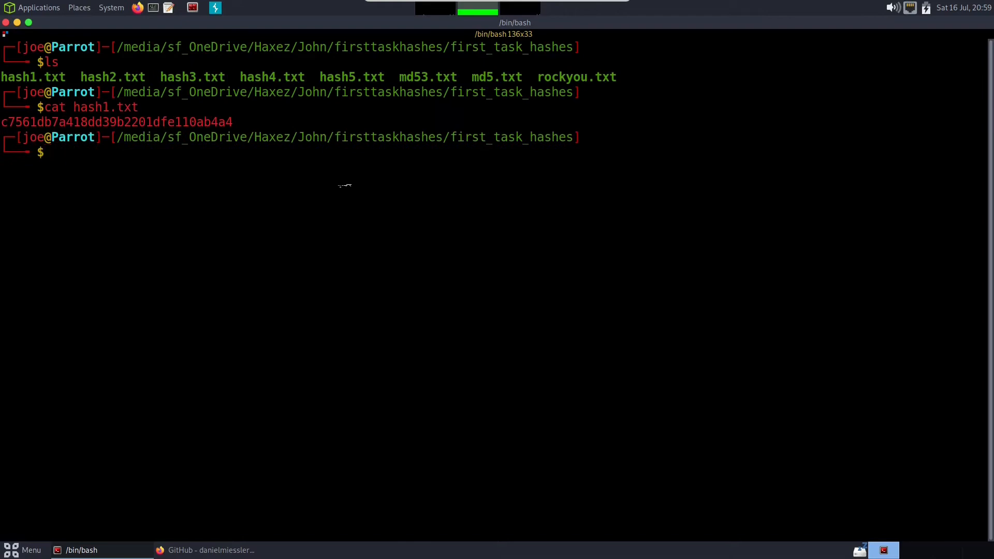
left_click_drag(3, 122, 233, 121)
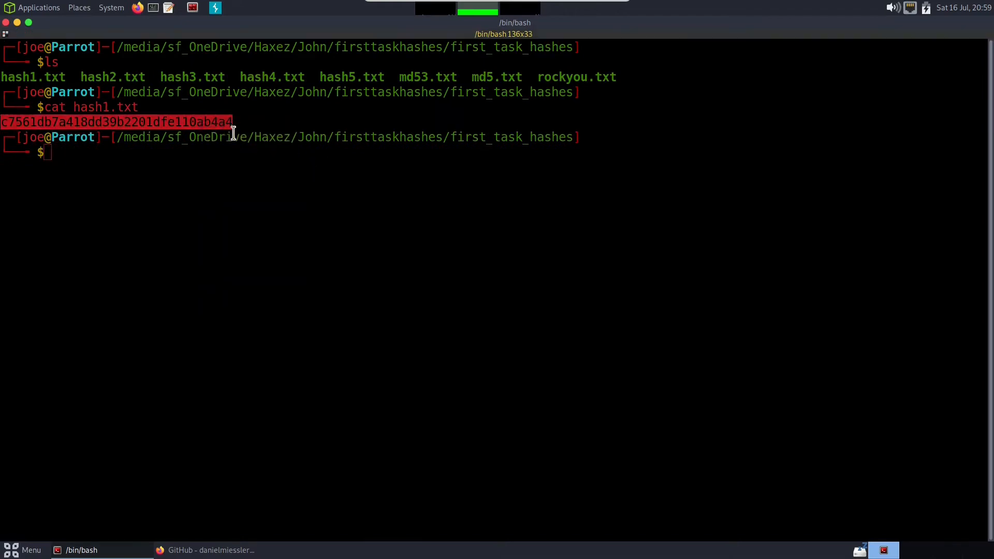
type("hash-0")
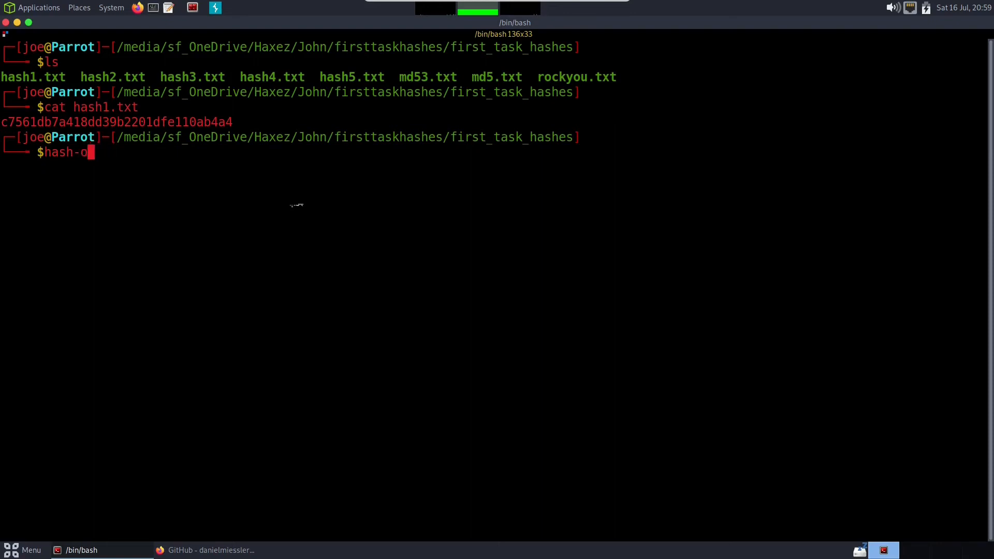
Step: Identify hash c7561db7a418dd39b2201dfe110ab4a4 as MD5-family with hash-identifier, then exit it
type("idenfier")
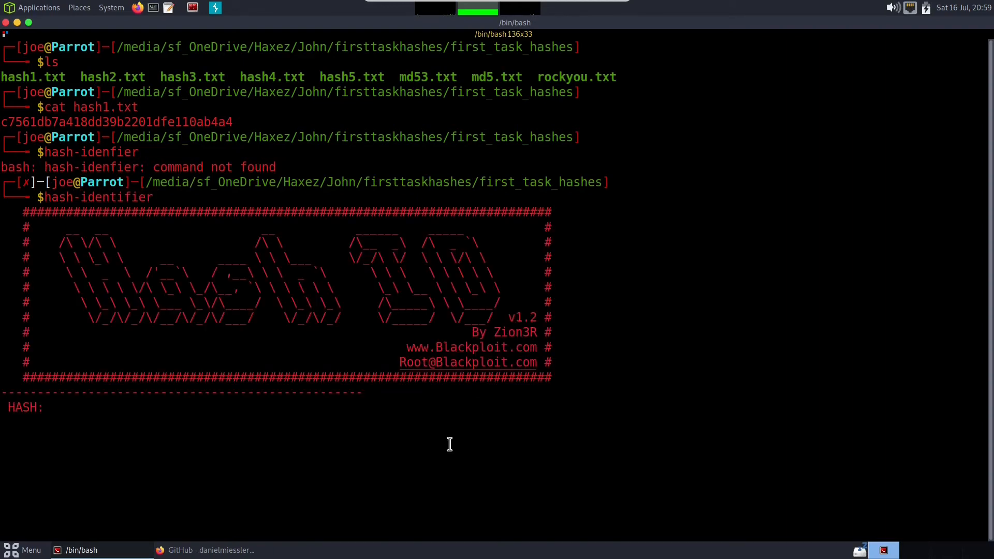
type("c7561db7a418dd39b2201dfe110ab4a4")
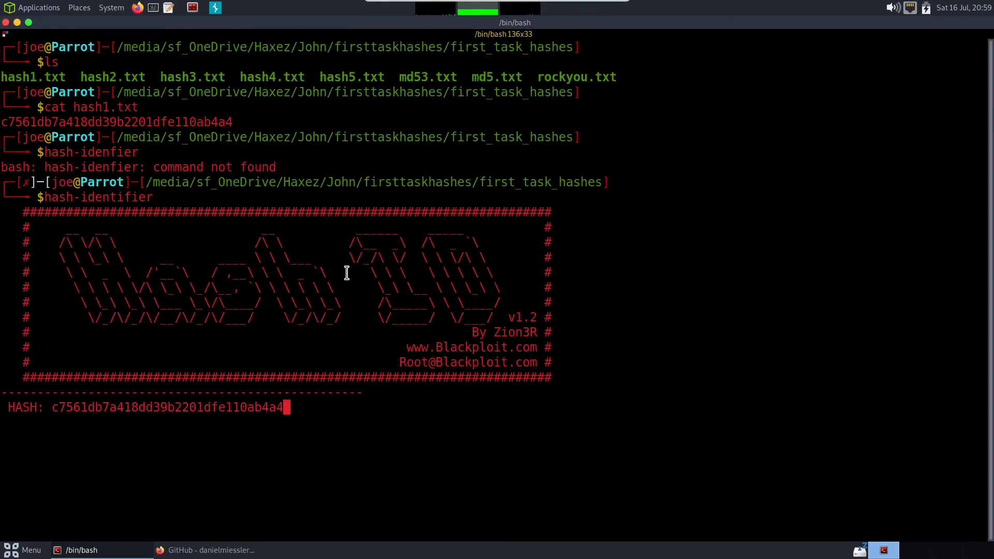
key("Return")
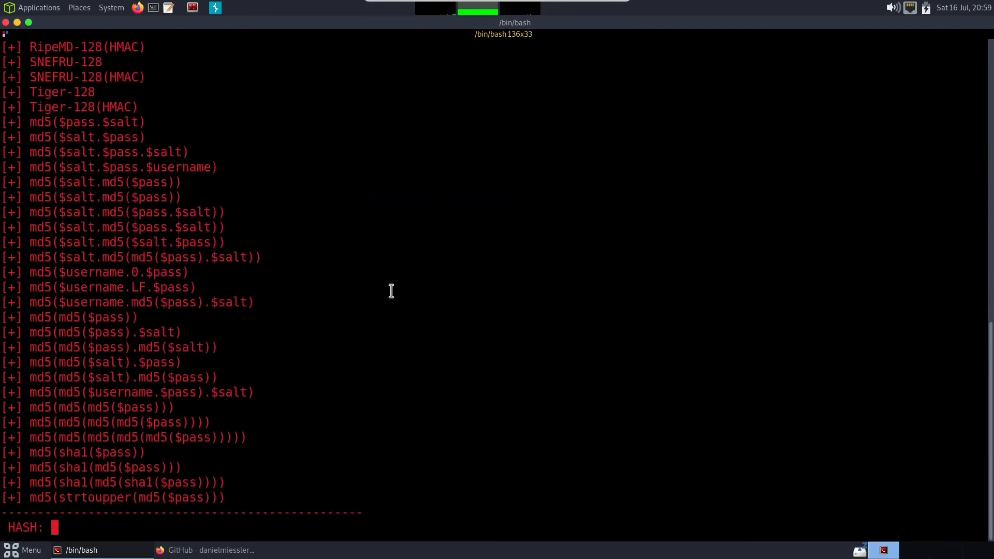
key("ctrl+c")
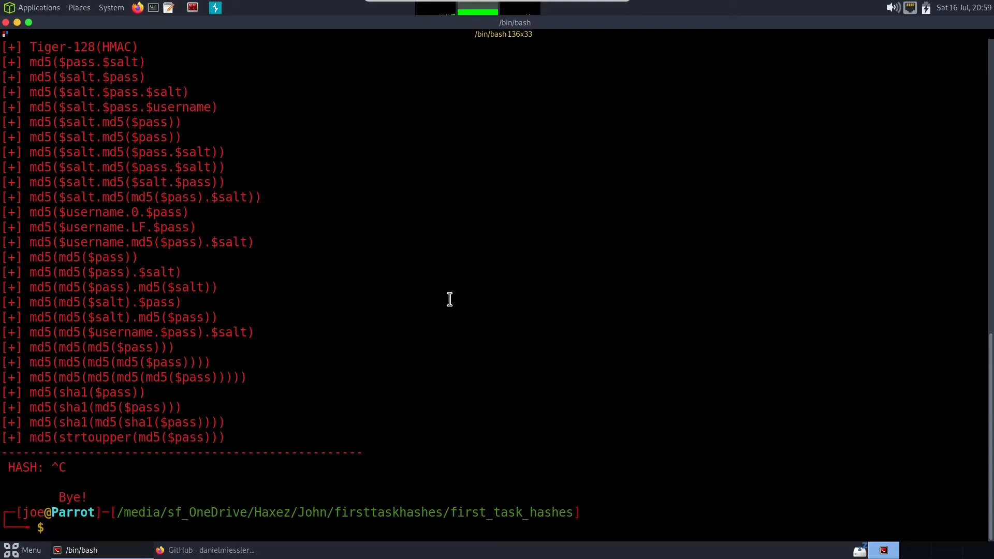
type("sudo john --list=")
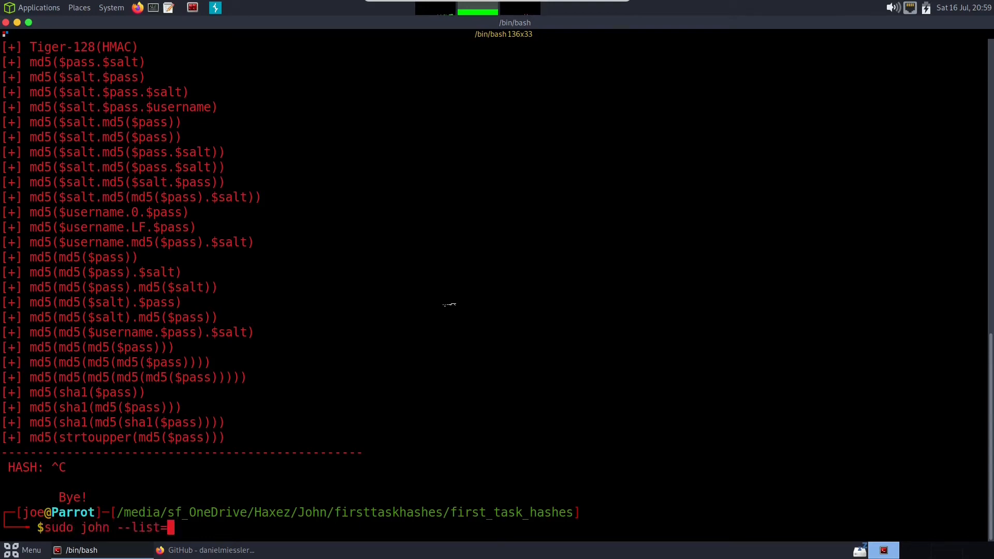
Step: List John the Ripper's supported hash formats and pick out Raw-MD5
key("Return")
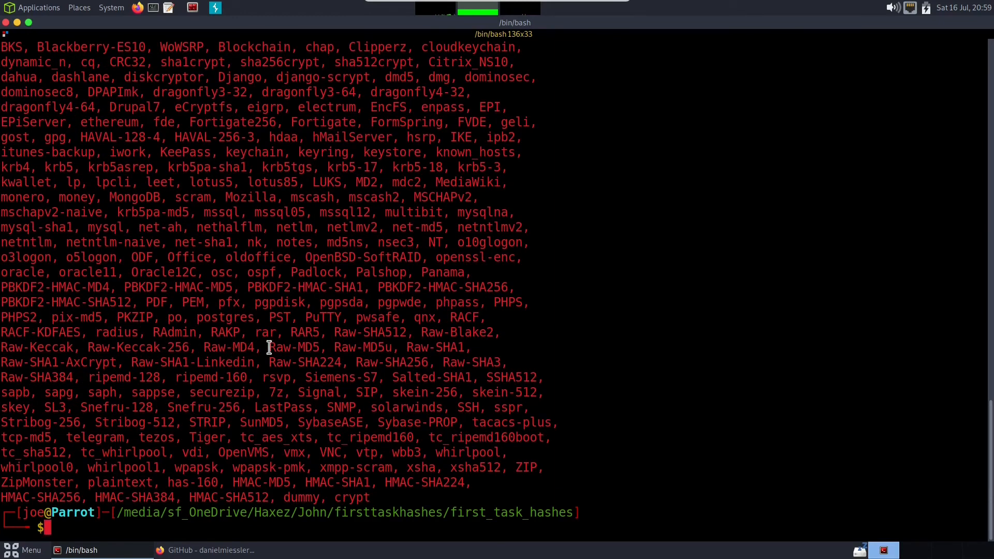
double_click(293, 347)
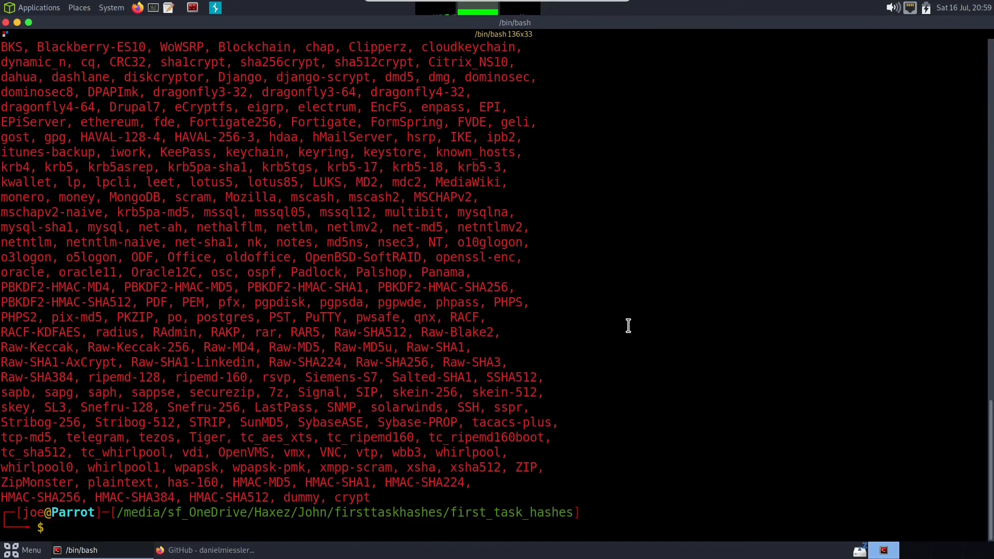
type("lsa")
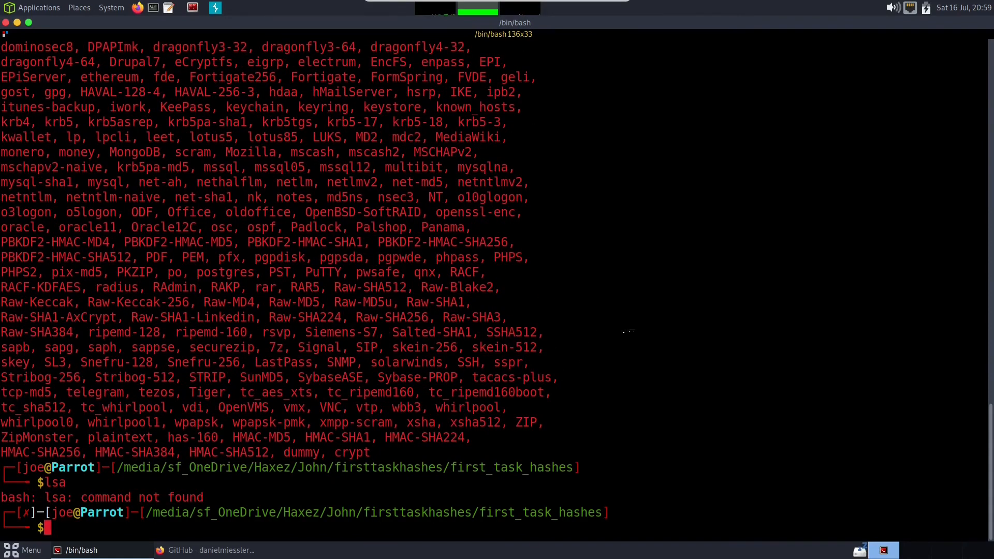
type("sudo")
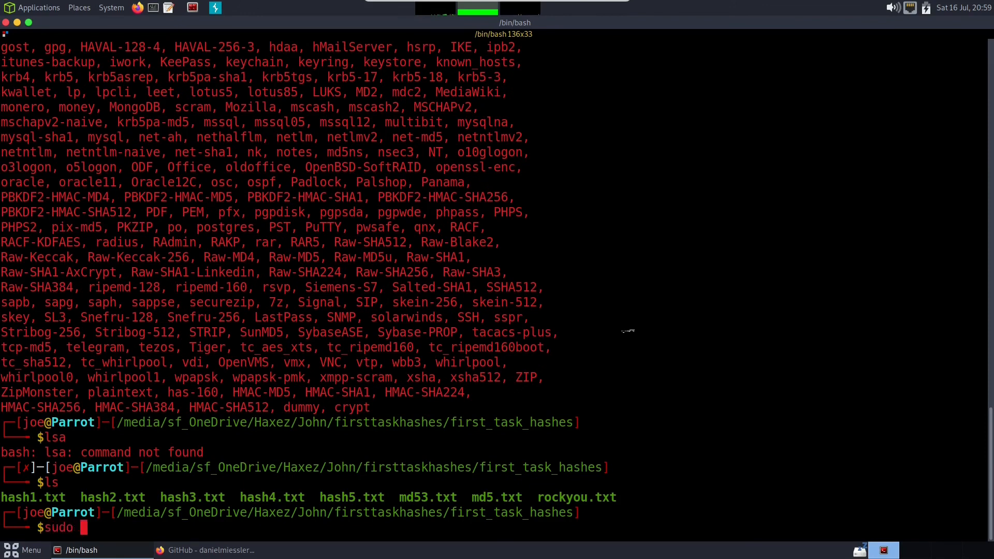
Step: Enter sudo john --format=raw-md5 --wordlist=rockyou.txt hash1.txt
type("john --format")
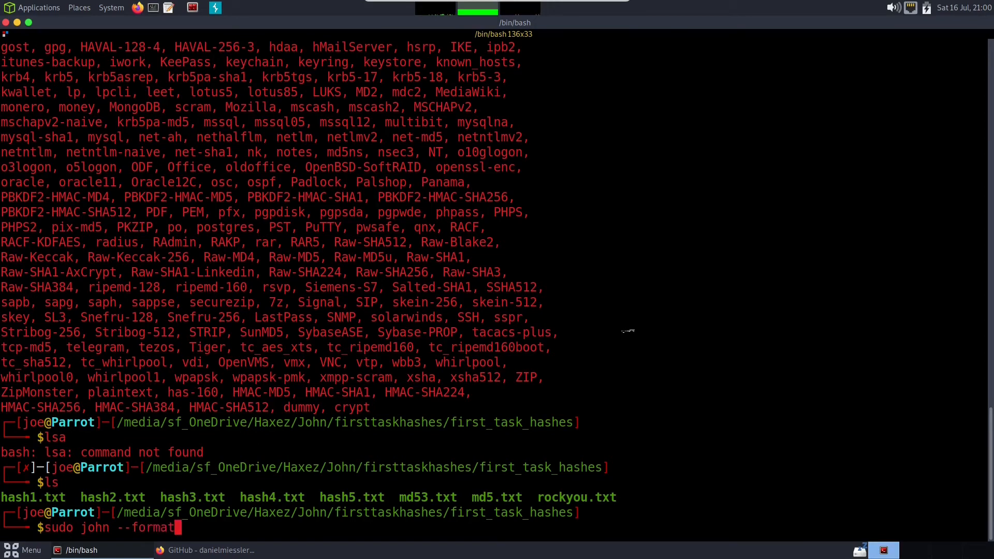
type("raw-")
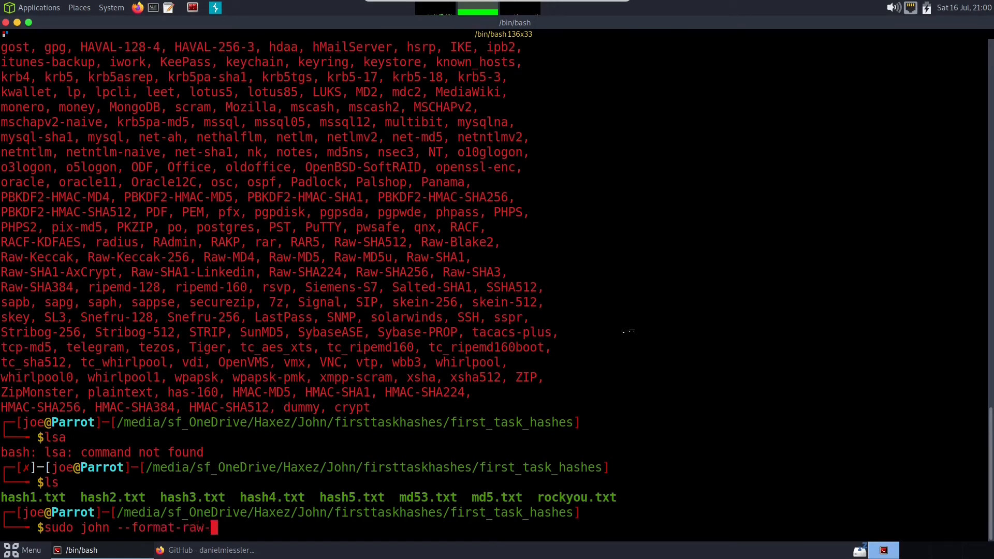
type("md5")
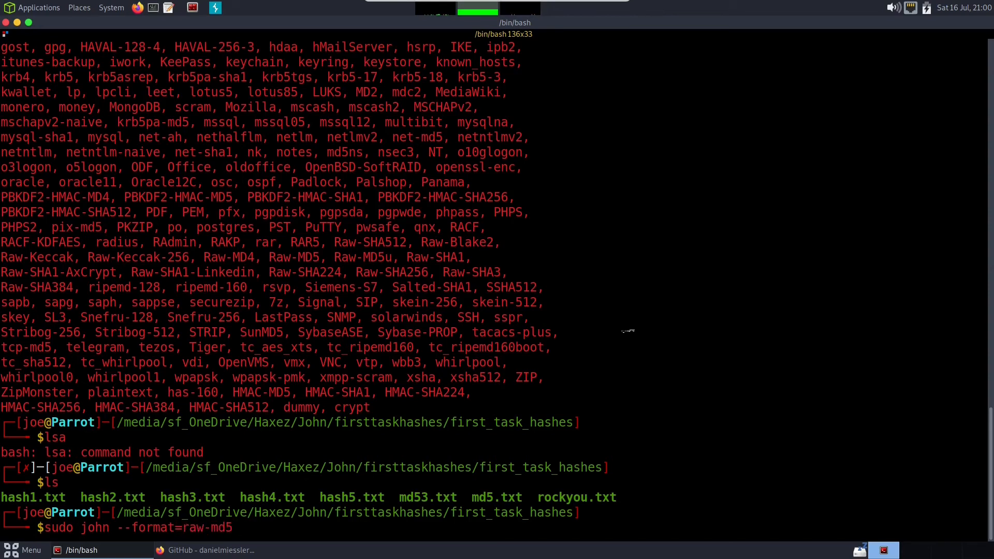
type("--wordlist")
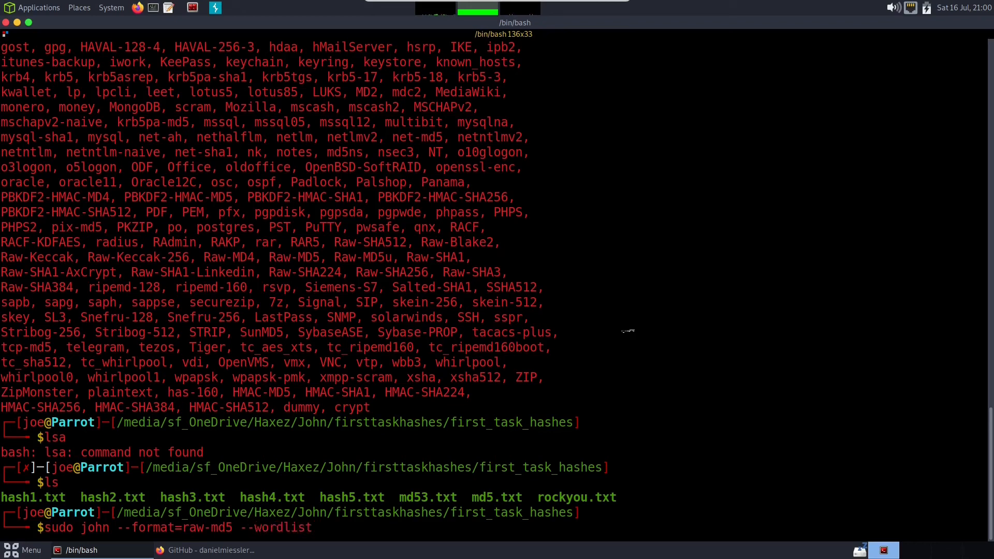
type("=rockyou.txt")
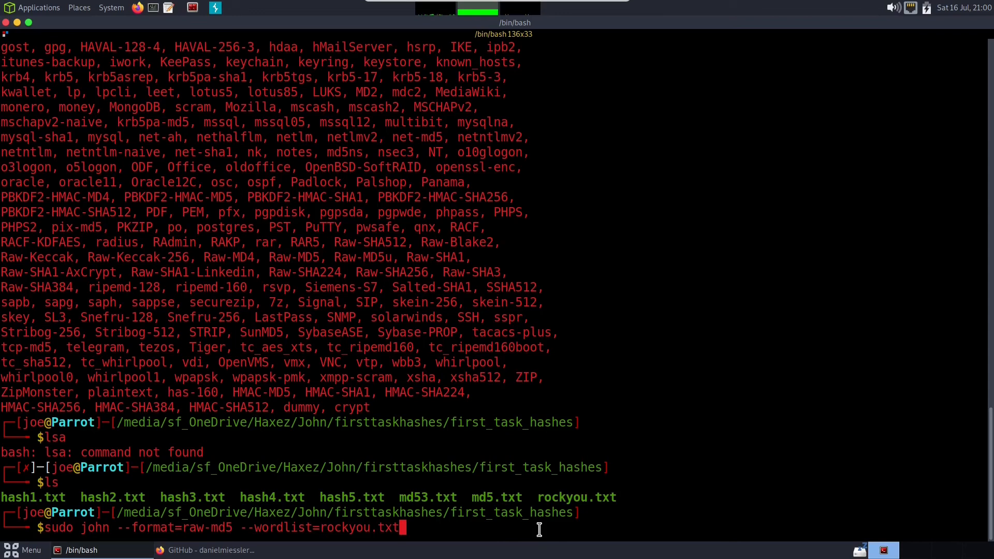
type("hash1.txt")
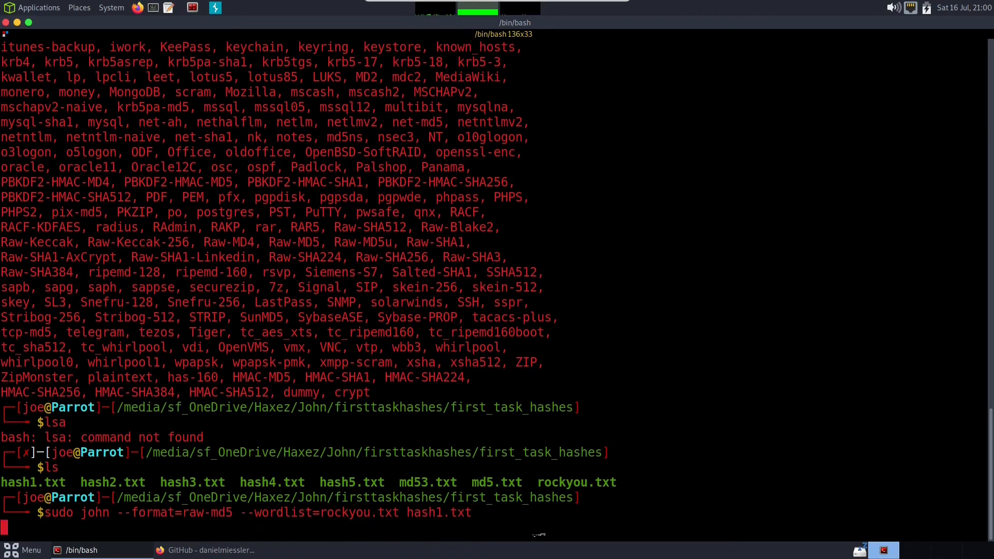
Step: Run the crack on hash1.txt and select the recovered password 'never'
key("Return")
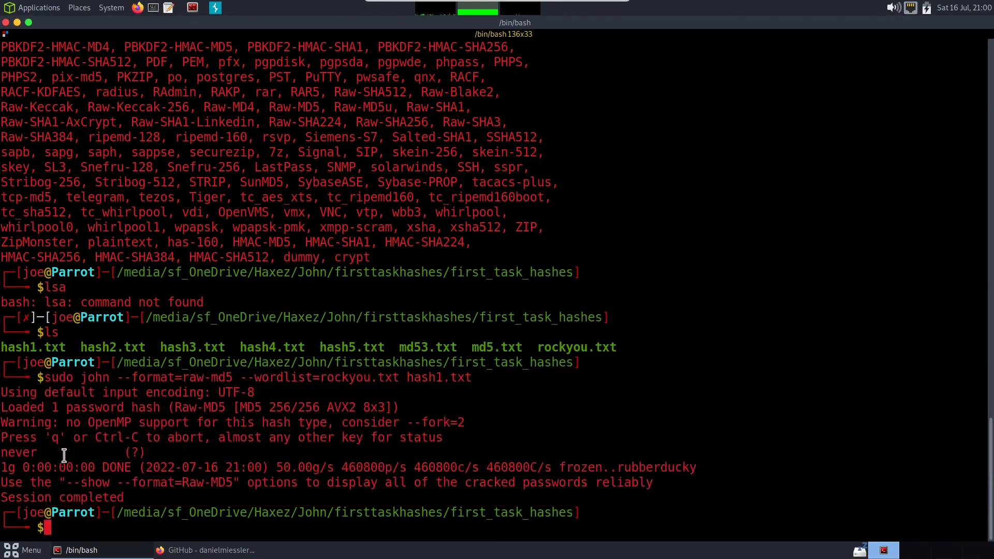
double_click(19, 452)
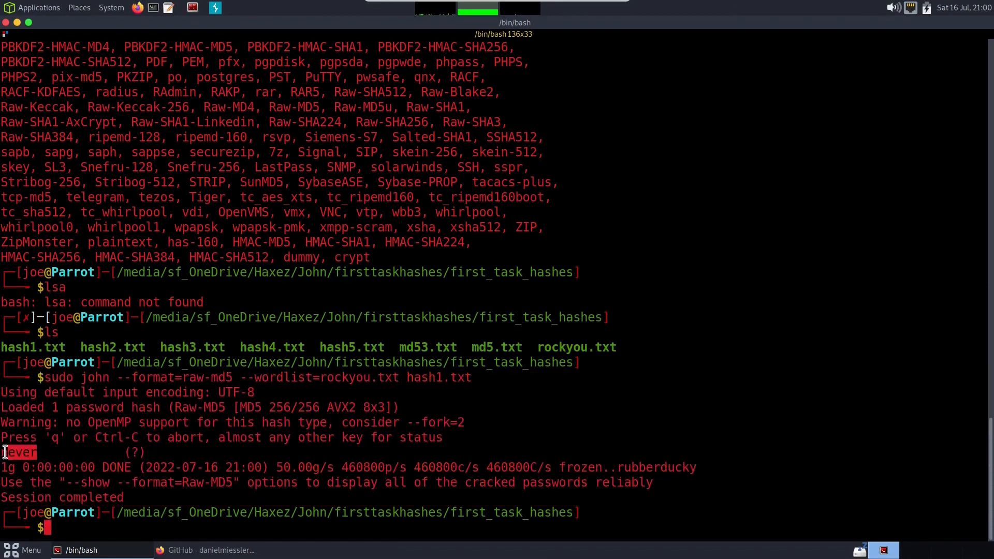